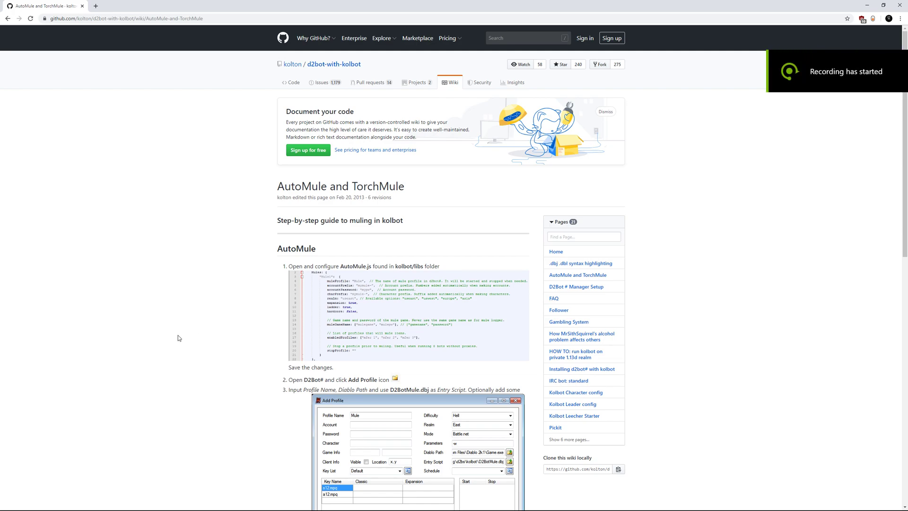
pyautogui.moveTo(182, 339)
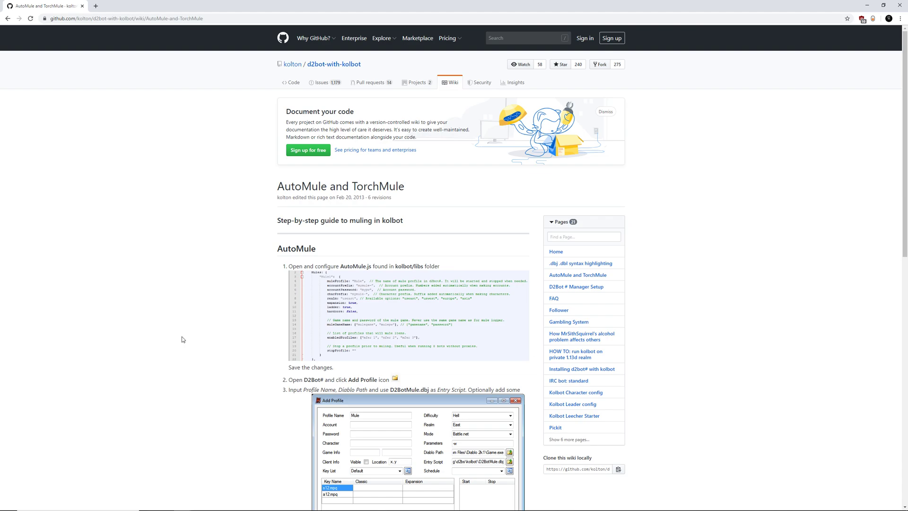
pyautogui.moveTo(602, 268)
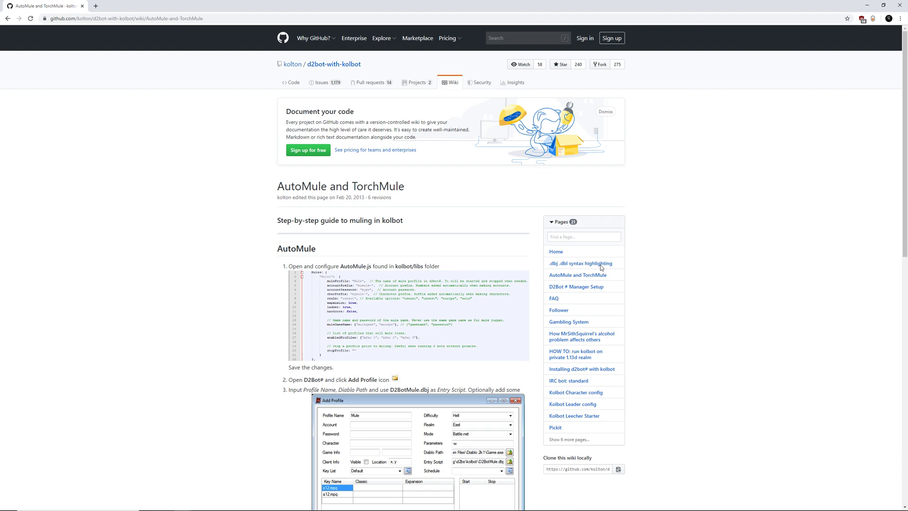
pyautogui.moveTo(3, 315)
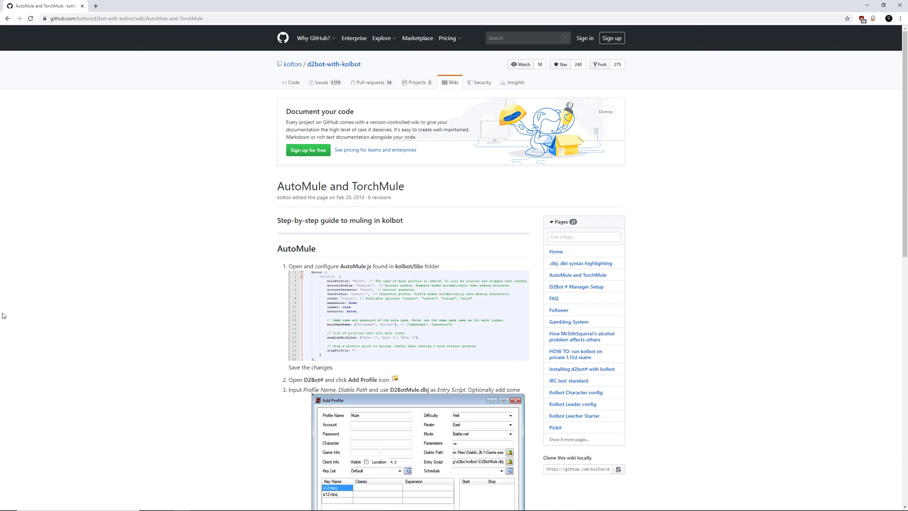
pyautogui.moveTo(195, 375)
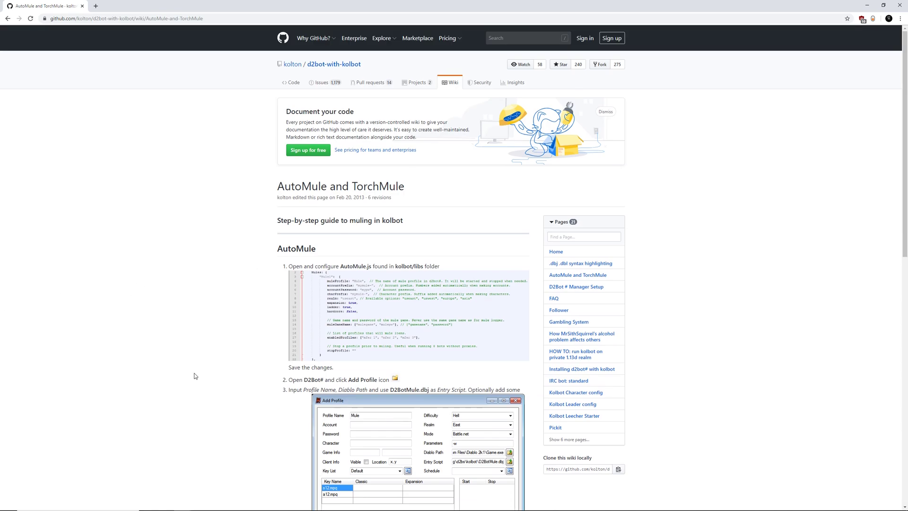
# Scroll the AutoMule wiki down to the example Add Profile dialog and muling notes
pyautogui.scroll(-3)
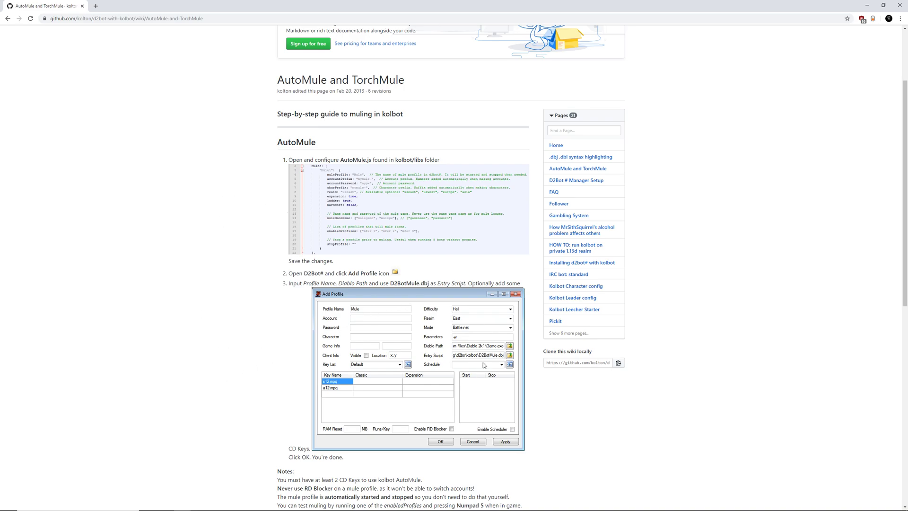
pyautogui.moveTo(384, 352)
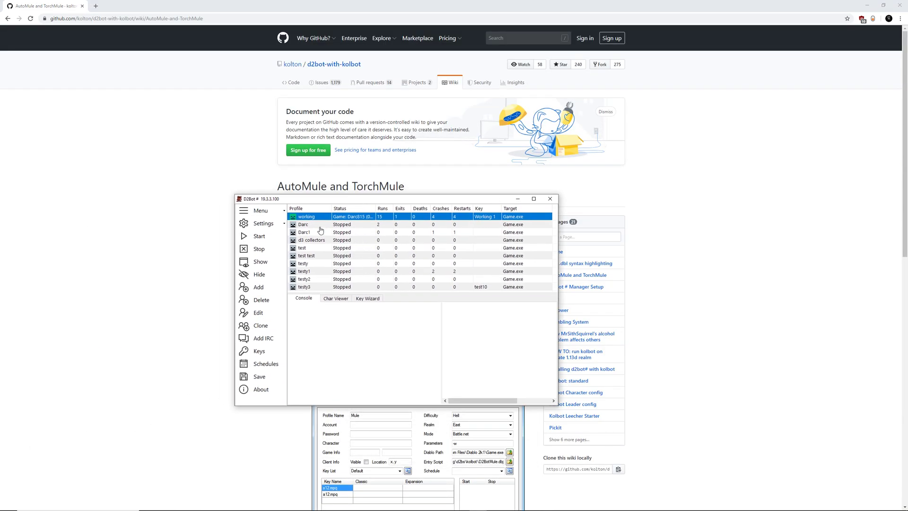
pyautogui.moveTo(326, 336)
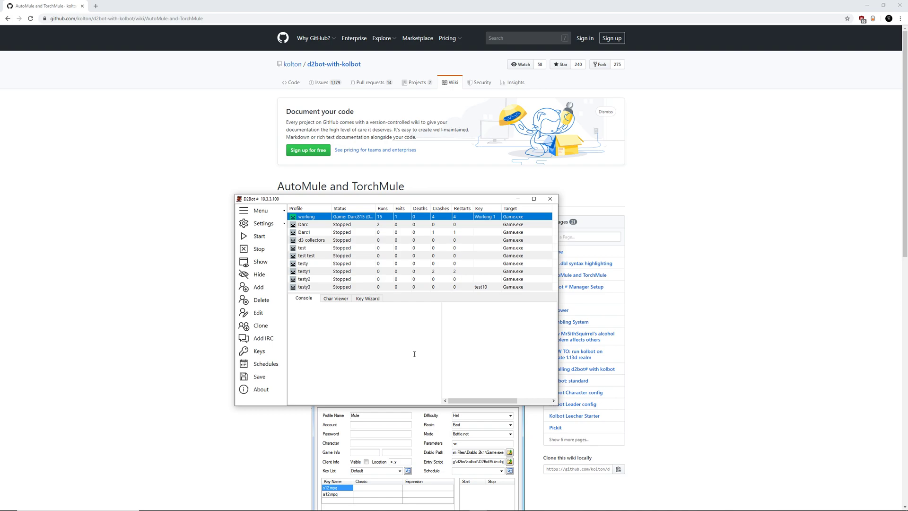
# Bring up the Edit D2 Profile dialog for the Darc profile
pyautogui.click(302, 225)
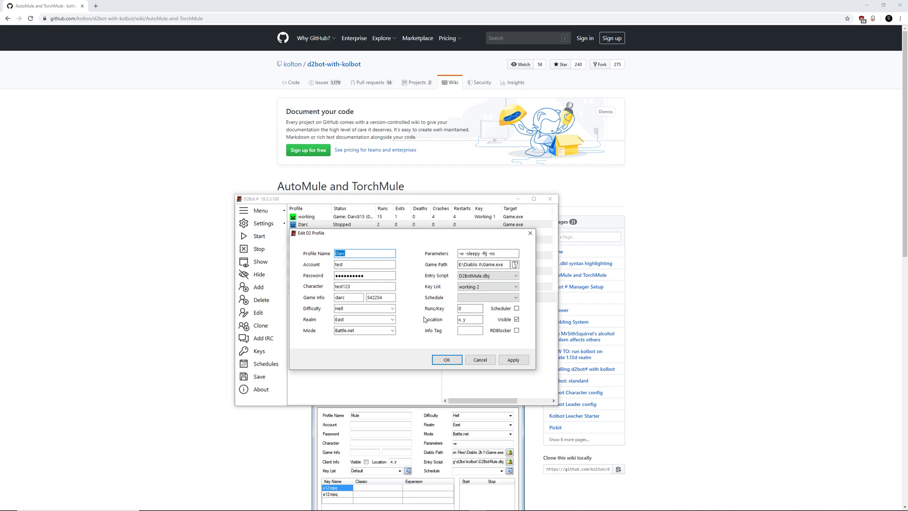
# Set the Darc profile's entry script to D2BotMule.dbj and apply the change
pyautogui.click(359, 254)
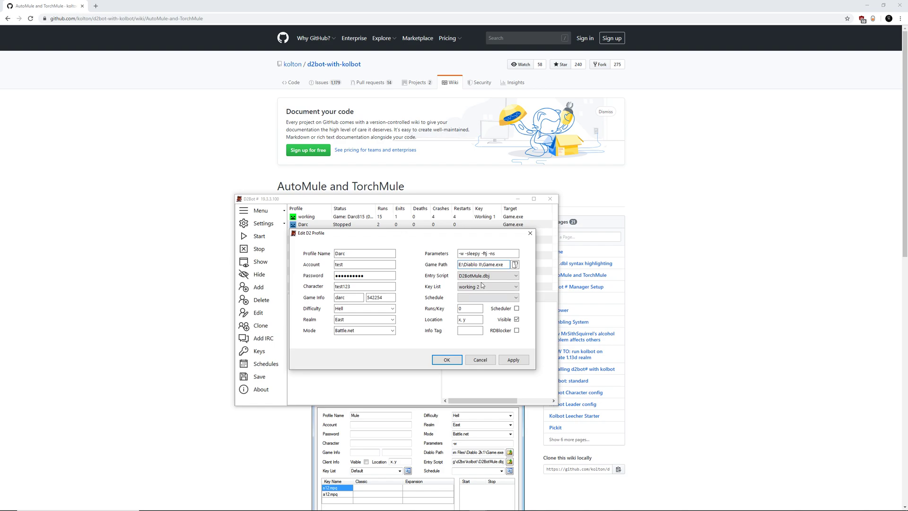
pyautogui.click(515, 275)
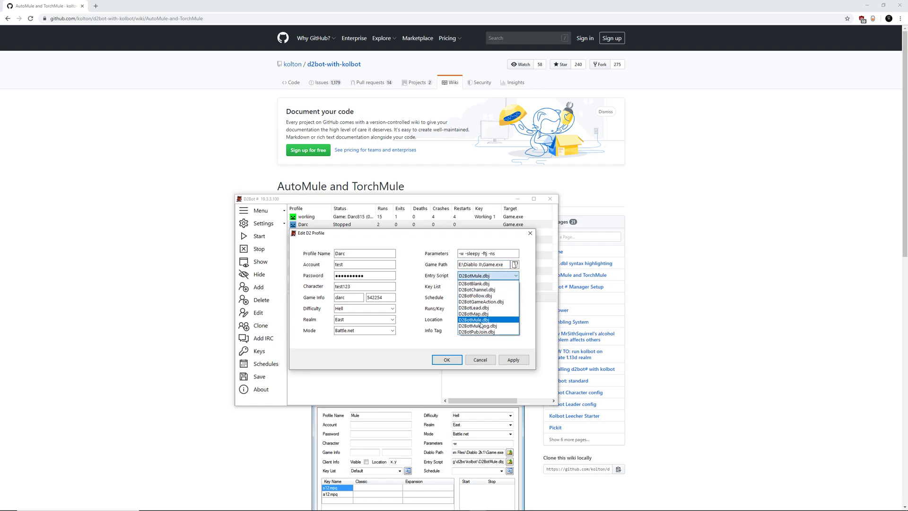
pyautogui.click(474, 319)
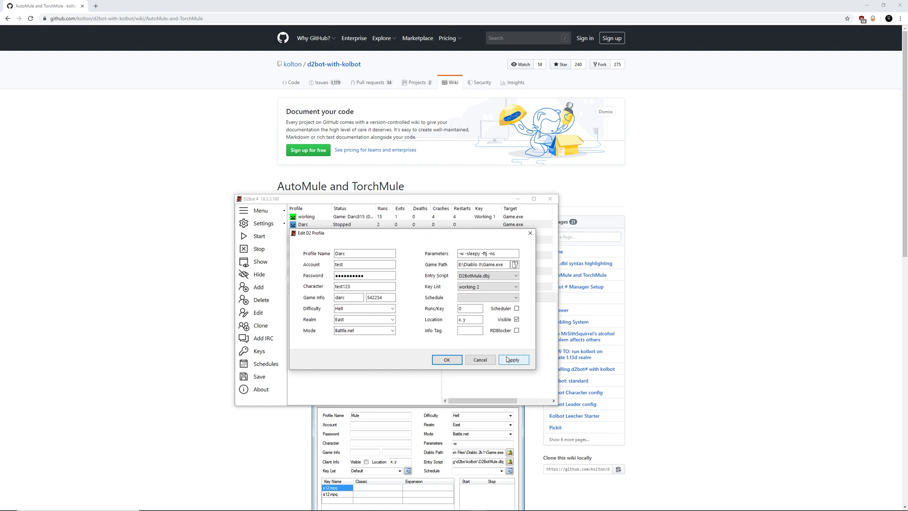
pyautogui.moveTo(495, 341)
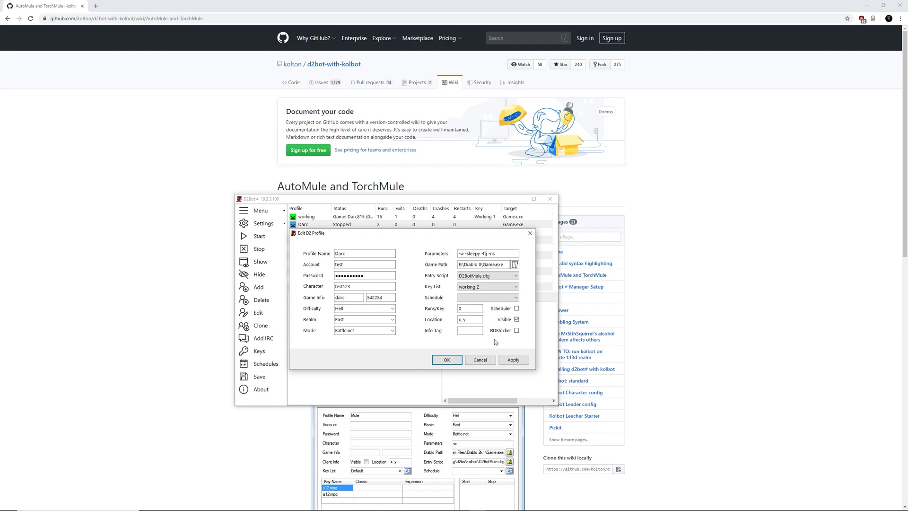
pyautogui.click(446, 359)
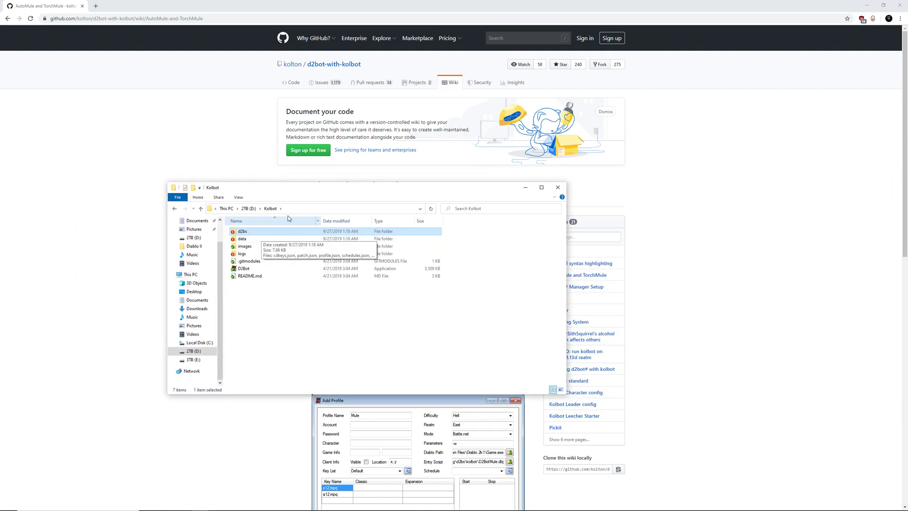
# Navigate through d2bs and kolbot into the libs folder containing AutoMule.js
pyautogui.doubleClick(241, 231)
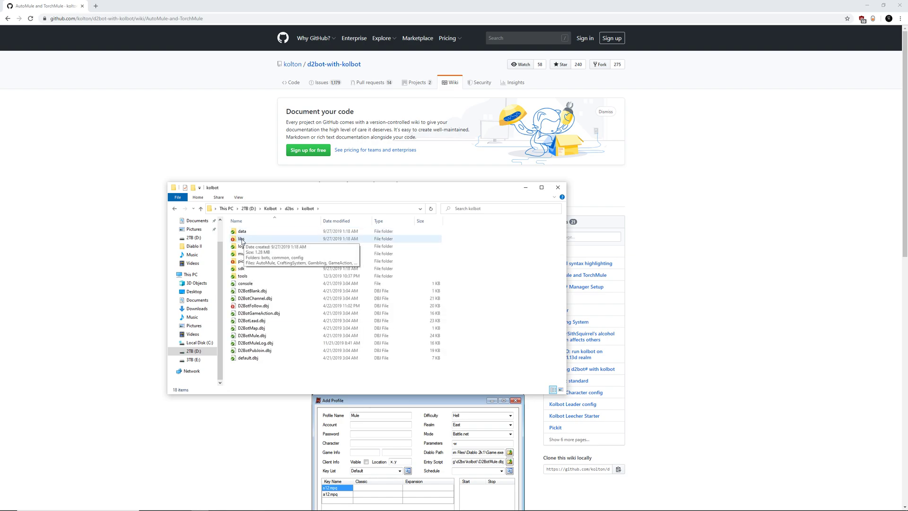
pyautogui.doubleClick(242, 238)
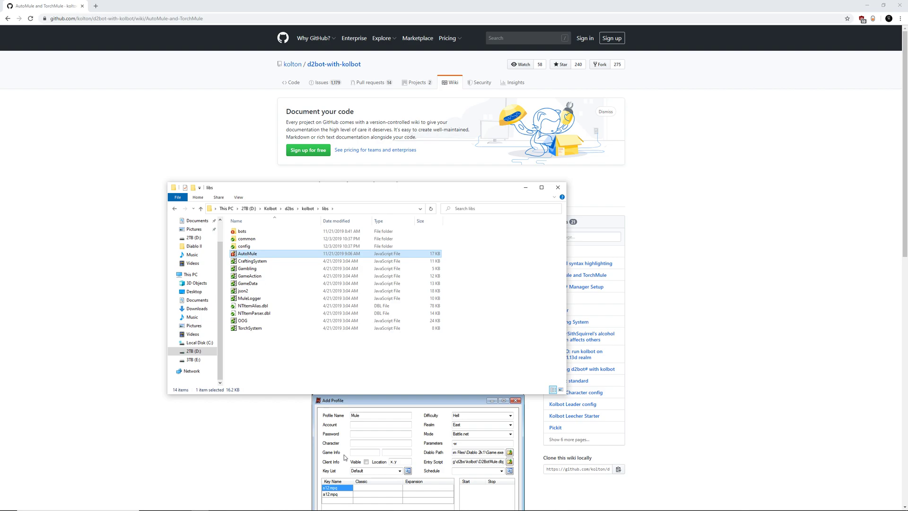
pyautogui.moveTo(306, 378)
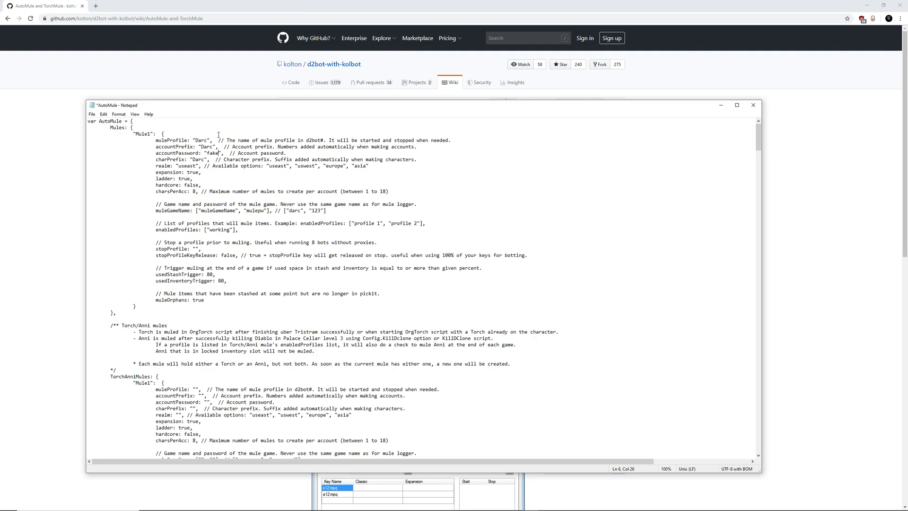
pyautogui.moveTo(221, 289)
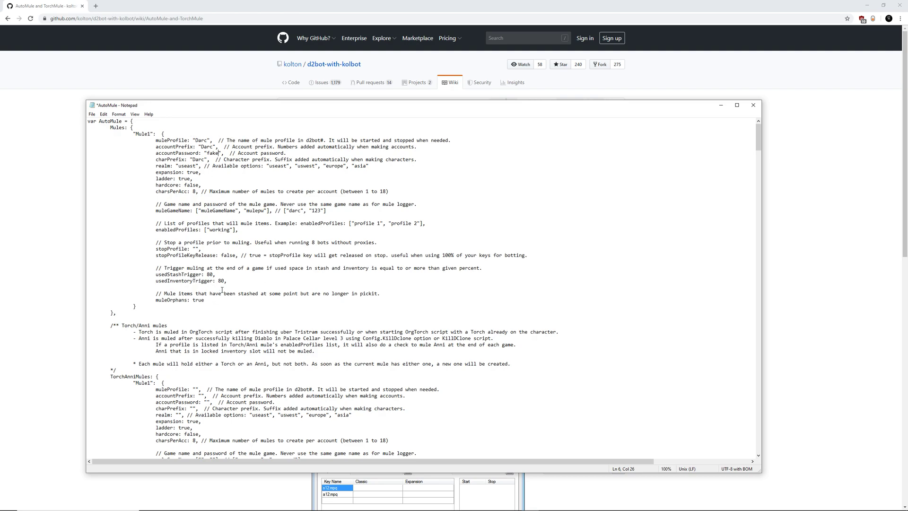
pyautogui.moveTo(332, 297)
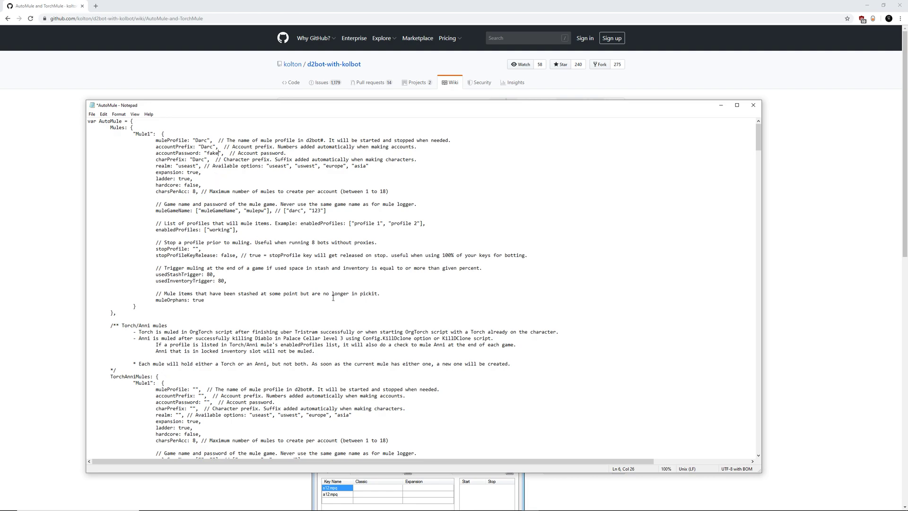
pyautogui.moveTo(304, 283)
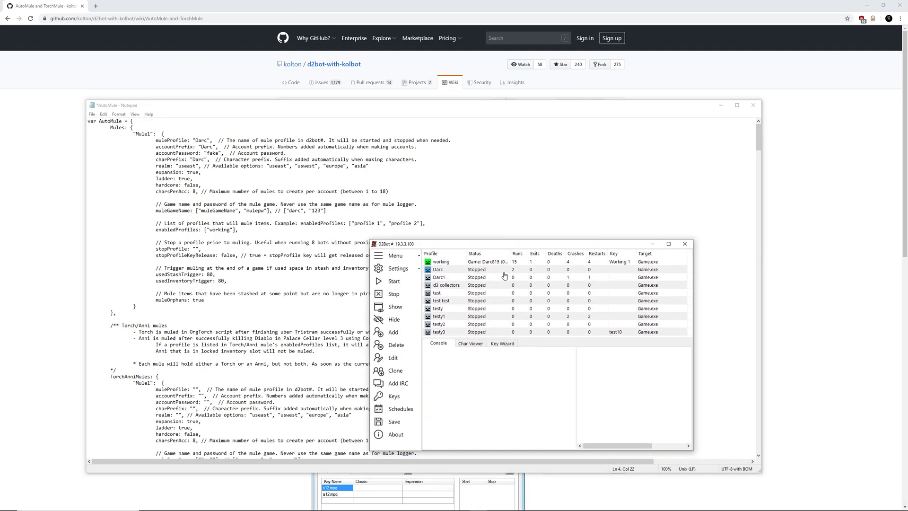
# Confirm the Darc profile name in D2Bot# matches the script's mule profile, then return to Notepad
pyautogui.click(438, 270)
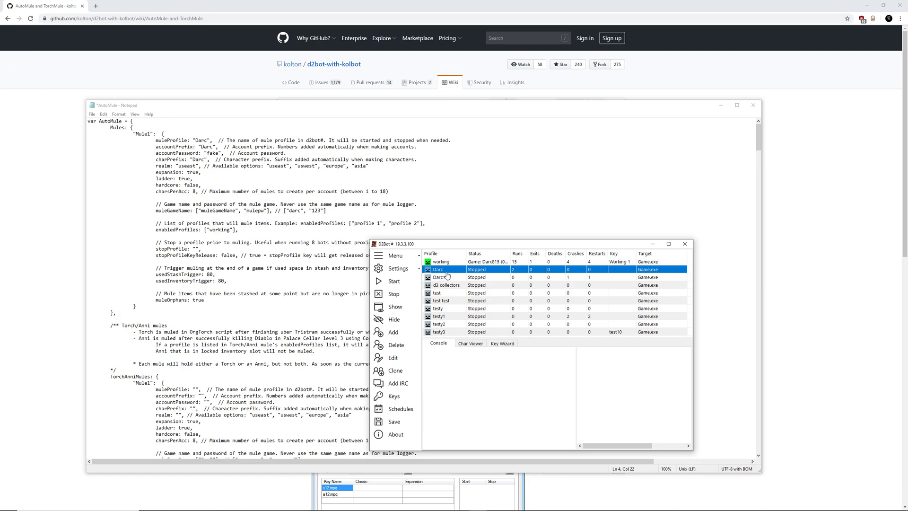
pyautogui.click(193, 128)
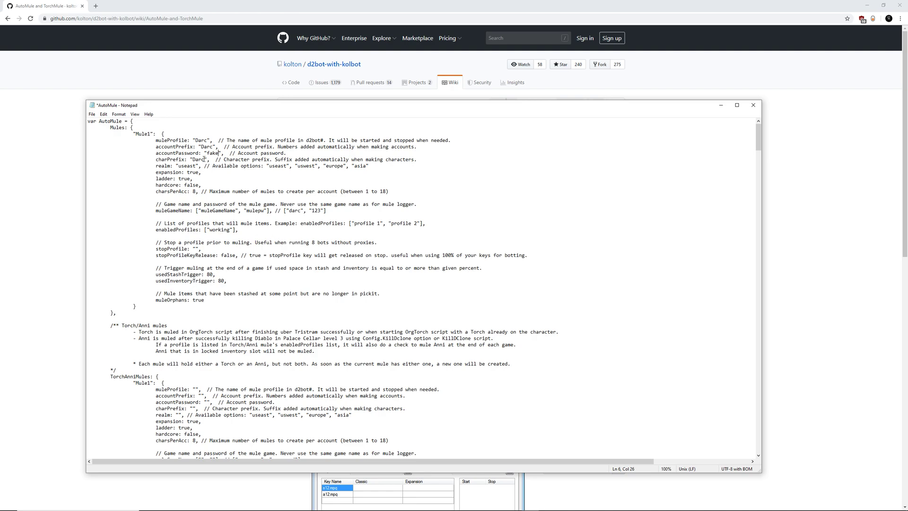
pyautogui.click(228, 276)
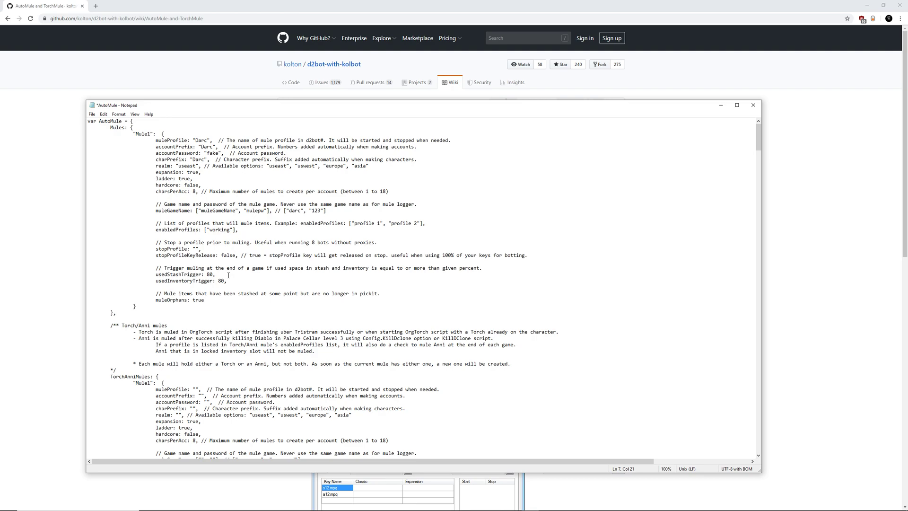
pyautogui.click(205, 159)
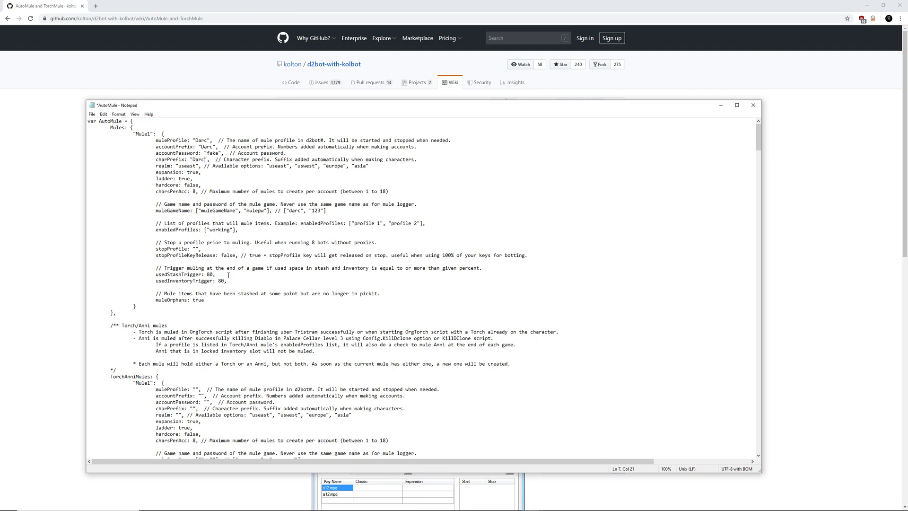
pyautogui.moveTo(158, 185)
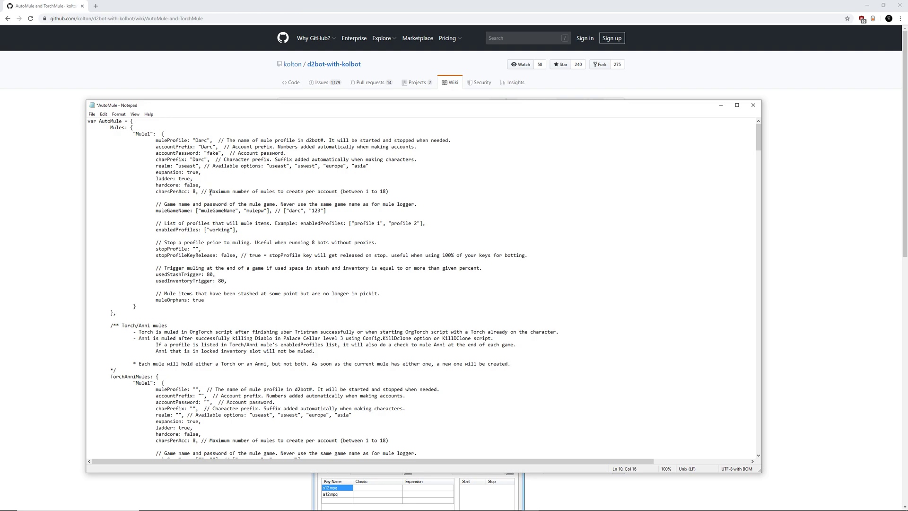
pyautogui.click(280, 254)
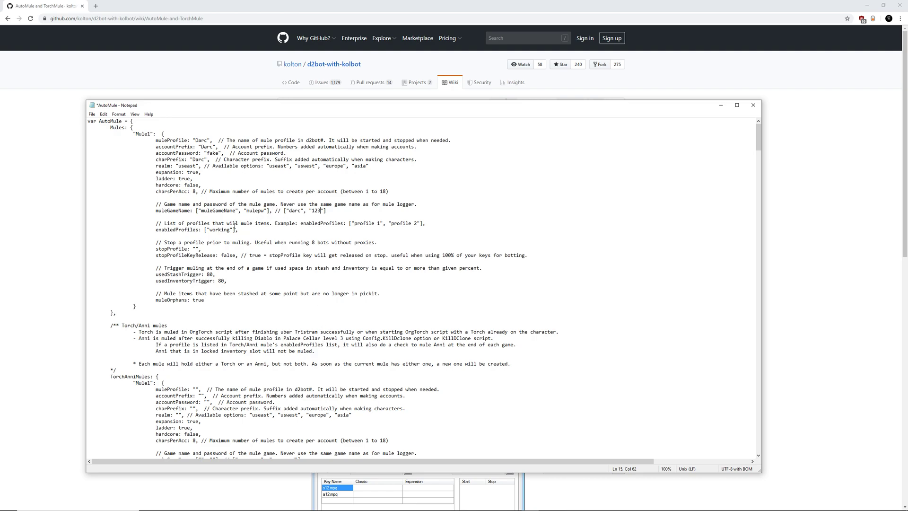
# Check enabledProfiles reads "working" and bring D2Bot#'s profile list forward to compare
pyautogui.click(309, 339)
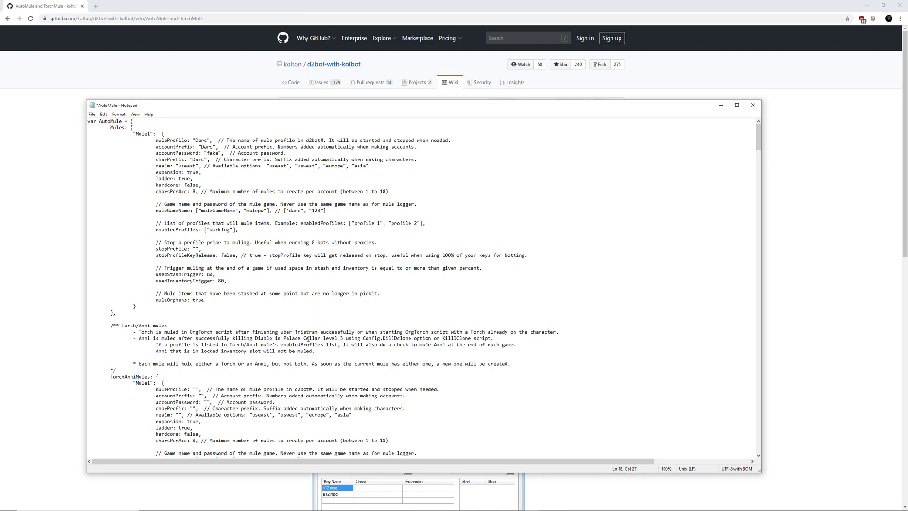
pyautogui.moveTo(240, 234)
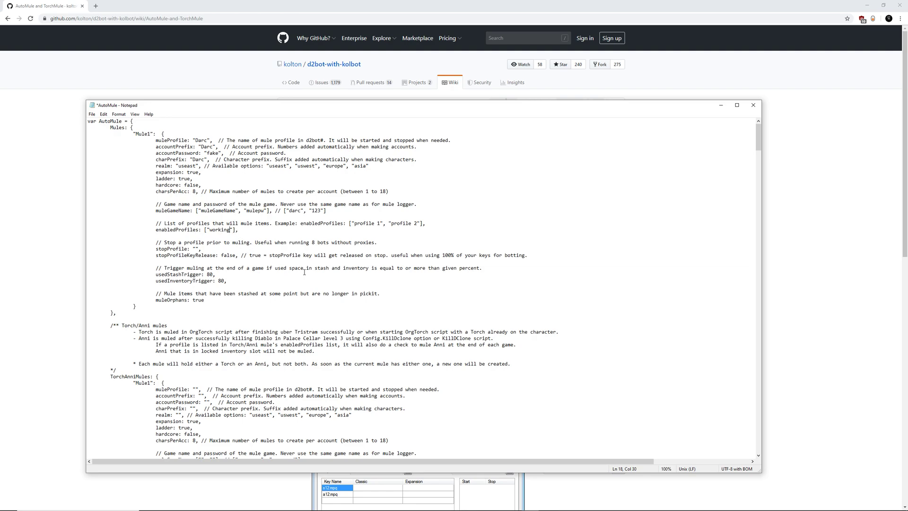
pyautogui.moveTo(453, 261)
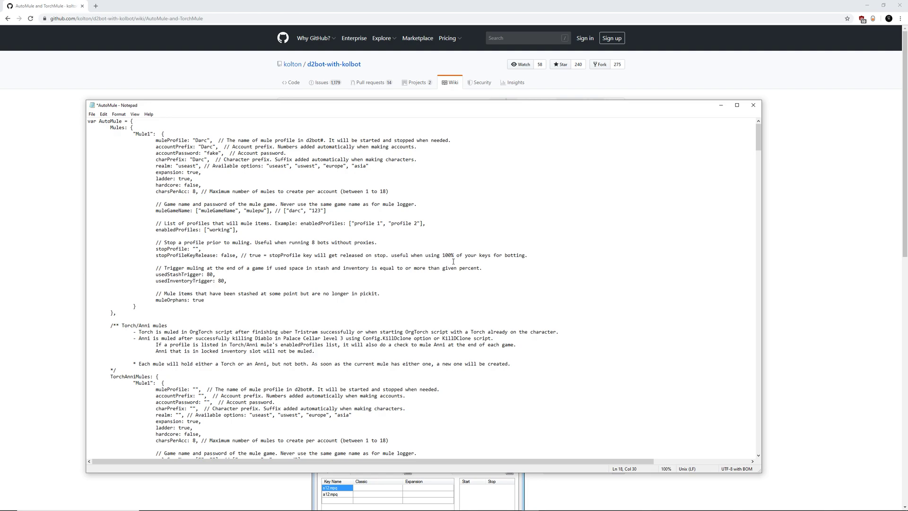
pyautogui.click(231, 229)
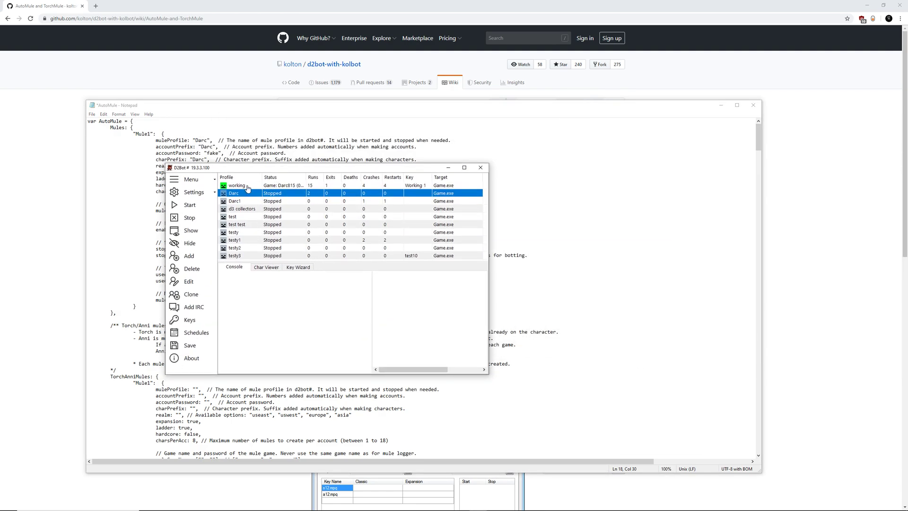
# Compare the working profile in D2Bot# with the script and return to the AutoMule script
pyautogui.click(237, 185)
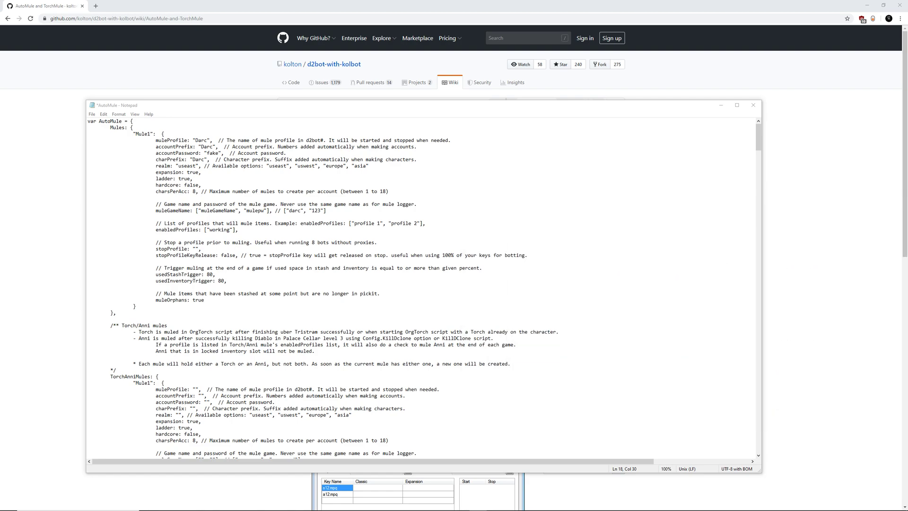
pyautogui.moveTo(92, 116)
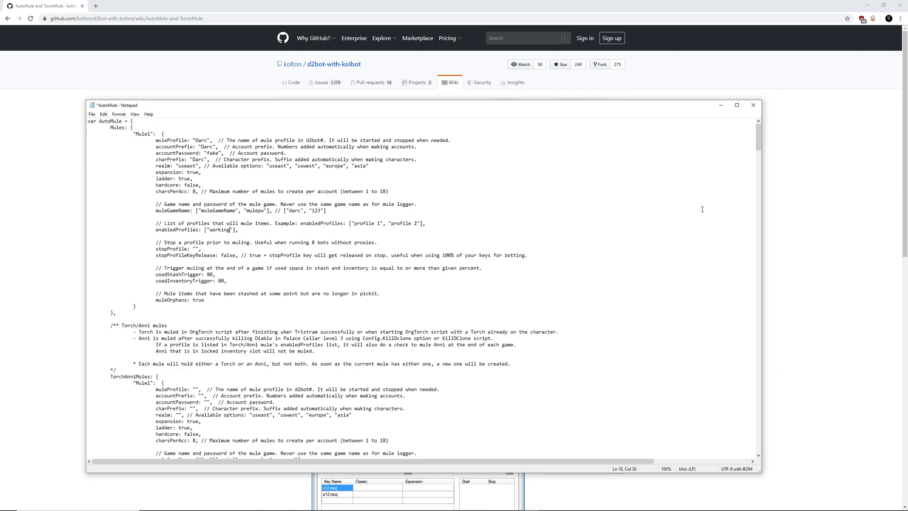
# Close AutoMule.js in Notepad without saving the changes
pyautogui.click(753, 105)
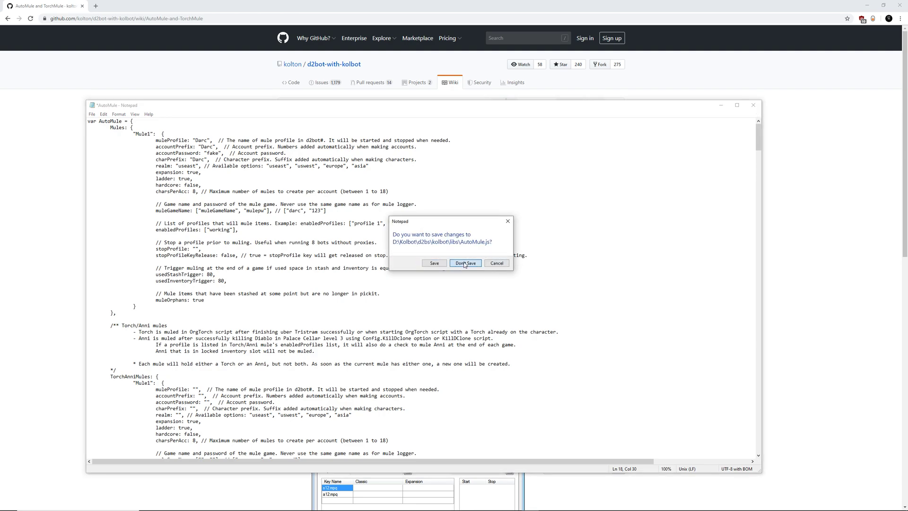
pyautogui.click(464, 263)
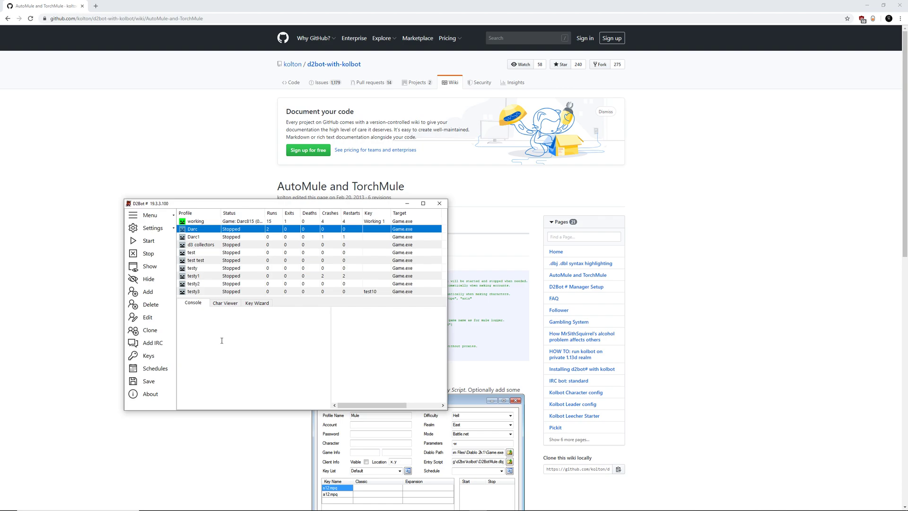
pyautogui.moveTo(218, 338)
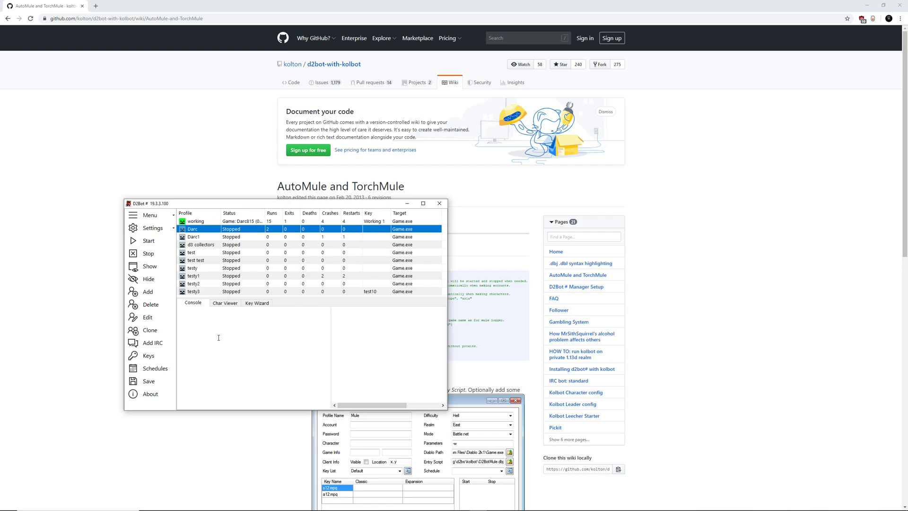